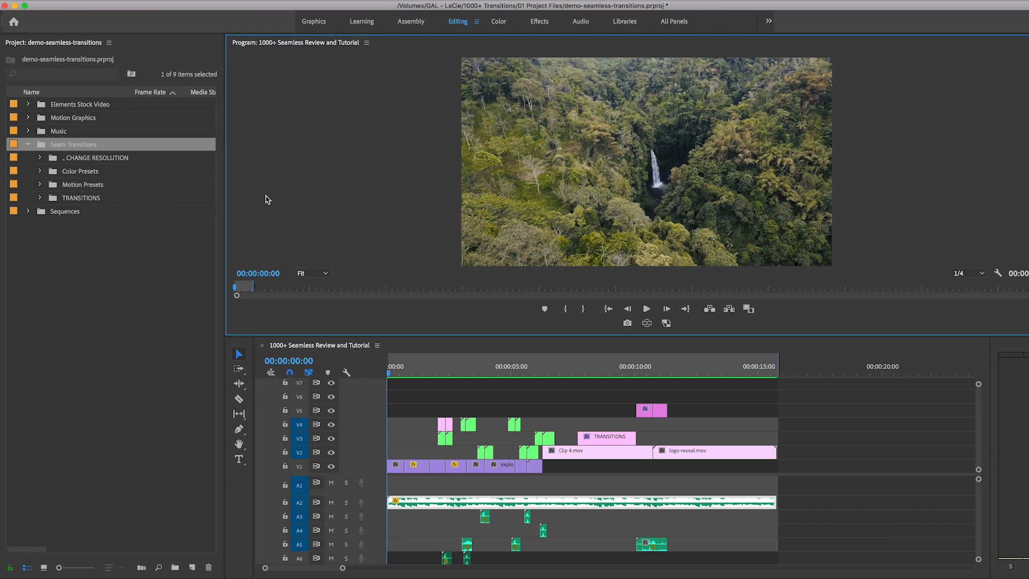
{"action": "mouse_move", "coordinate": [226, 178]}
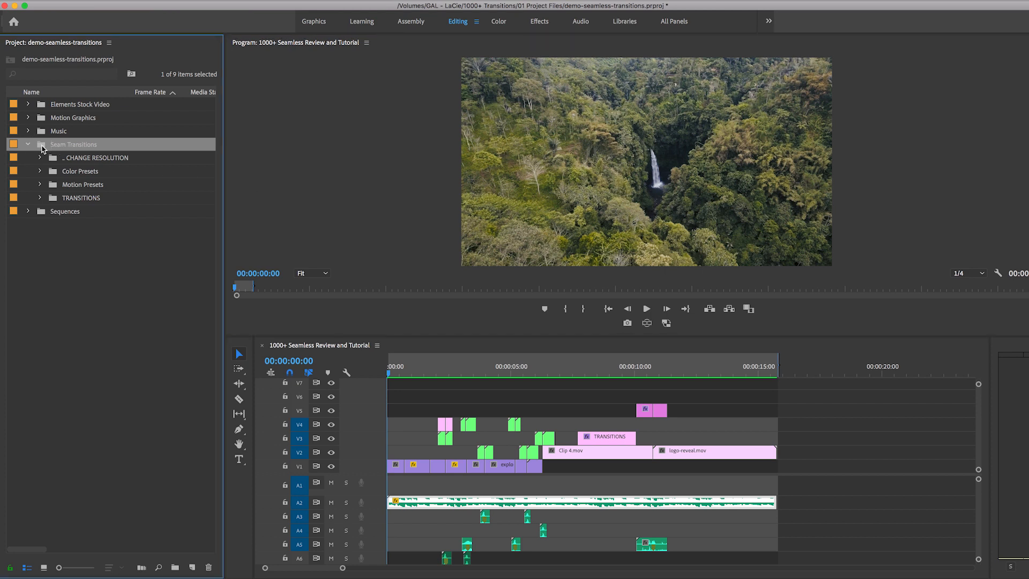
{"action": "mouse_move", "coordinate": [46, 152]}
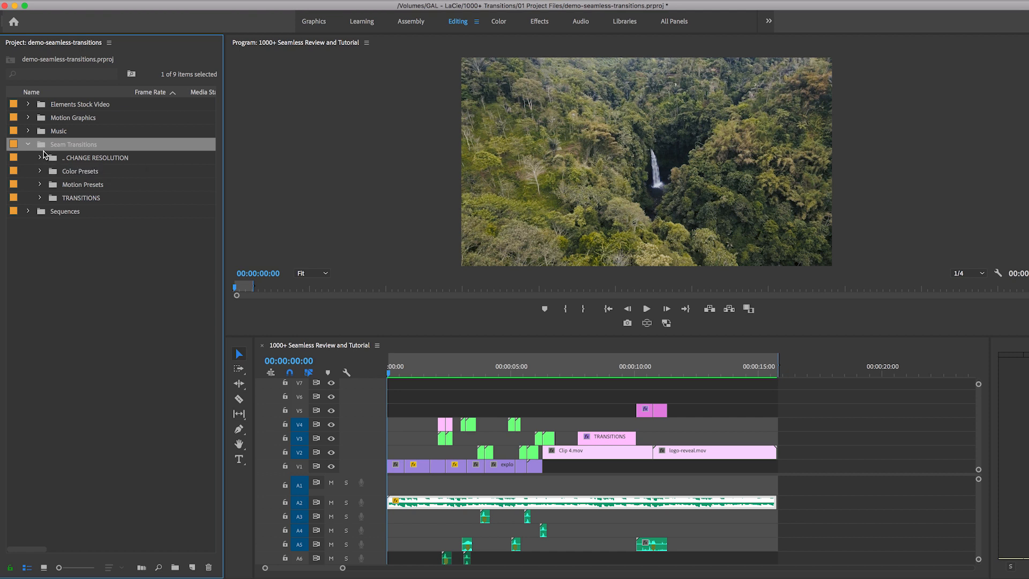
{"action": "mouse_move", "coordinate": [51, 202]}
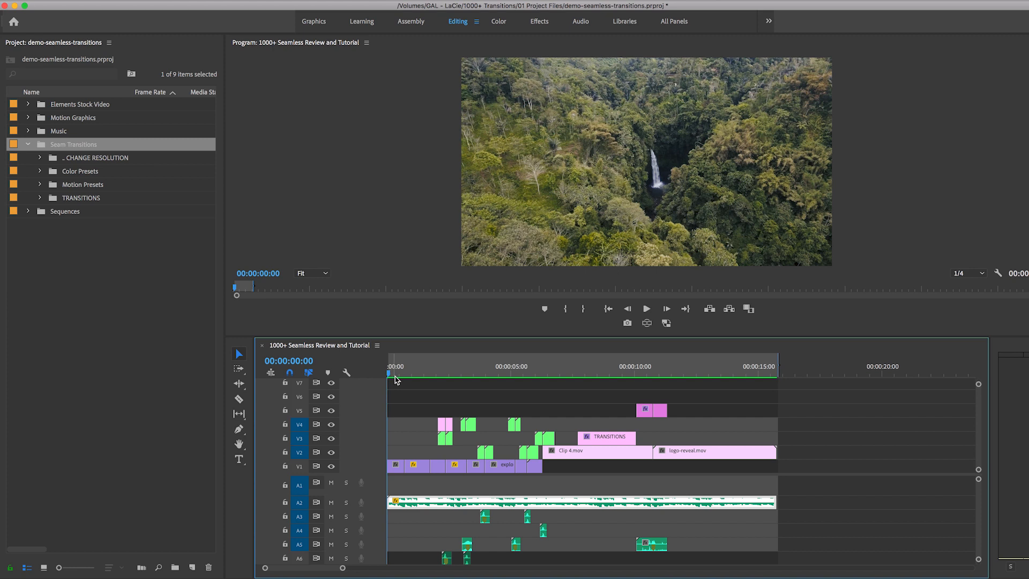
{"action": "mouse_move", "coordinate": [399, 382]}
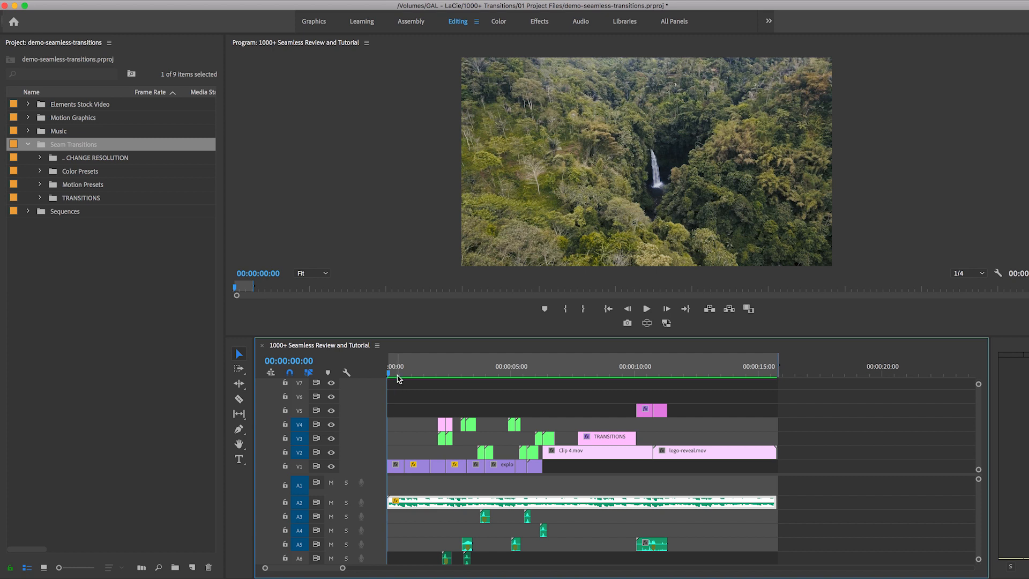
Step: Preview the opening sequence from the start, then stop playback
{"action": "left_click", "coordinate": [645, 308]}
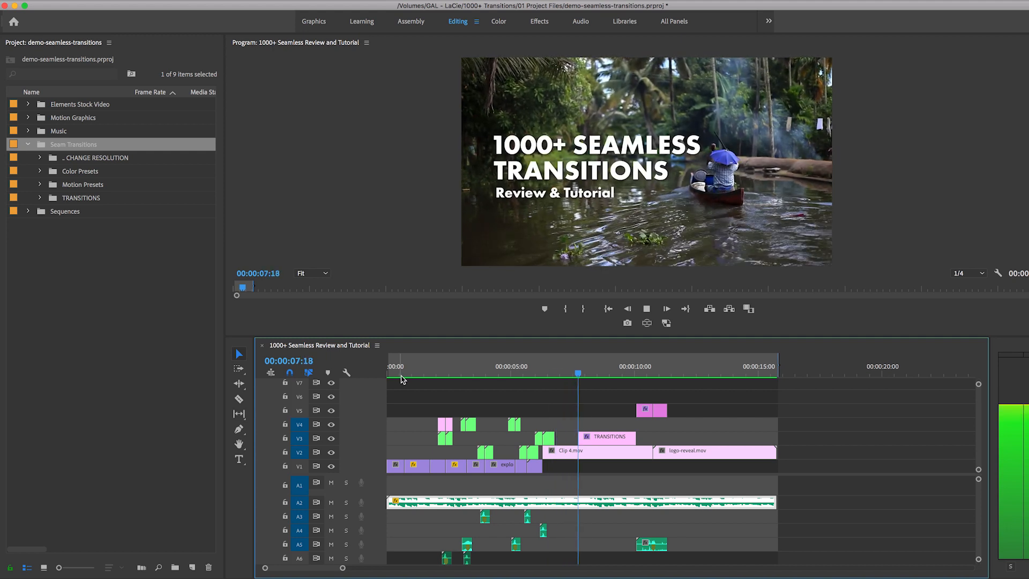
{"action": "left_click", "coordinate": [598, 366]}
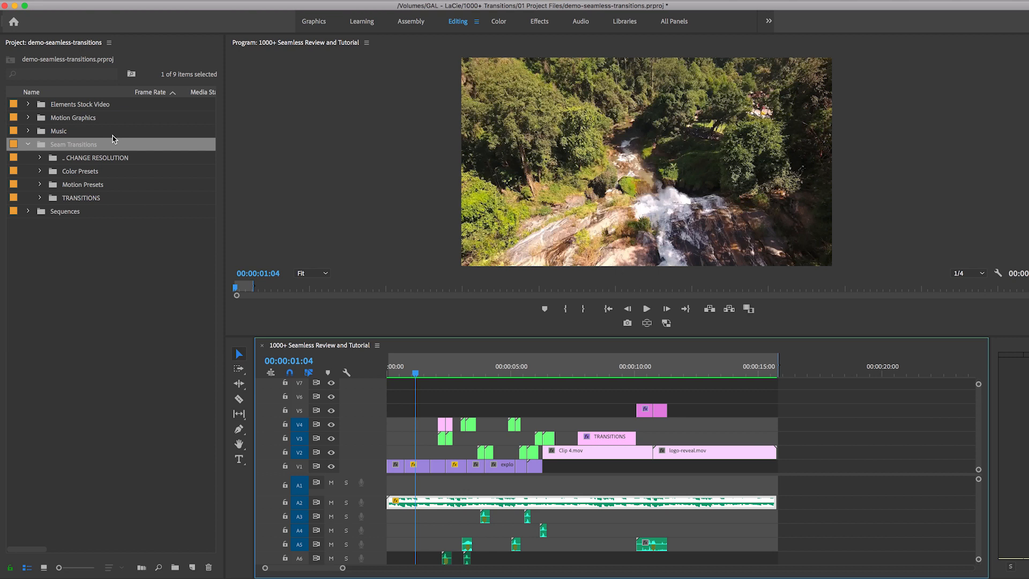
{"action": "mouse_move", "coordinate": [39, 204]}
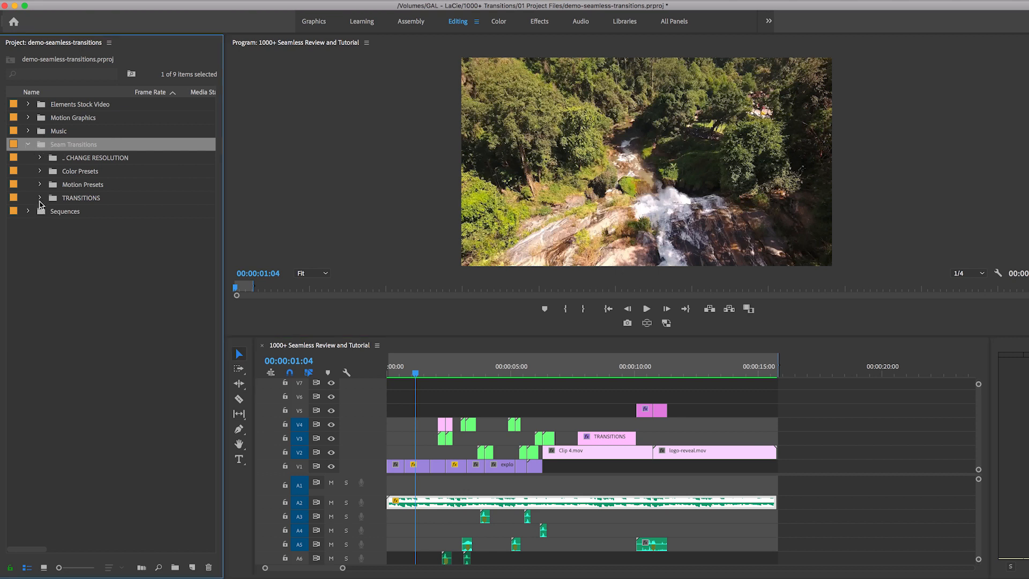
Step: Open TRANSITIONS > 07. Perspective > Perspective - In to show its transition previews
{"action": "left_click", "coordinate": [40, 197]}
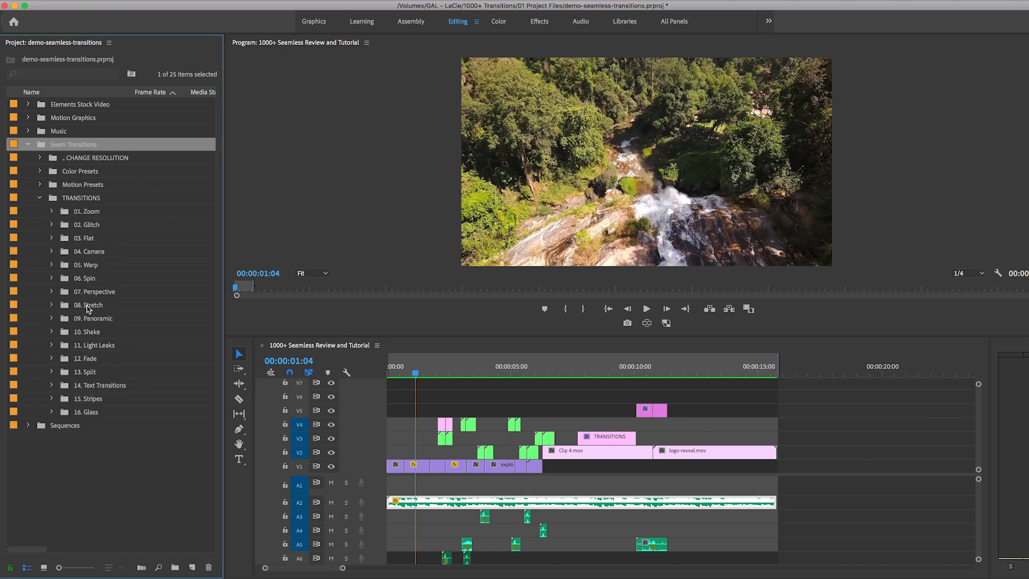
{"action": "left_click", "coordinate": [95, 292]}
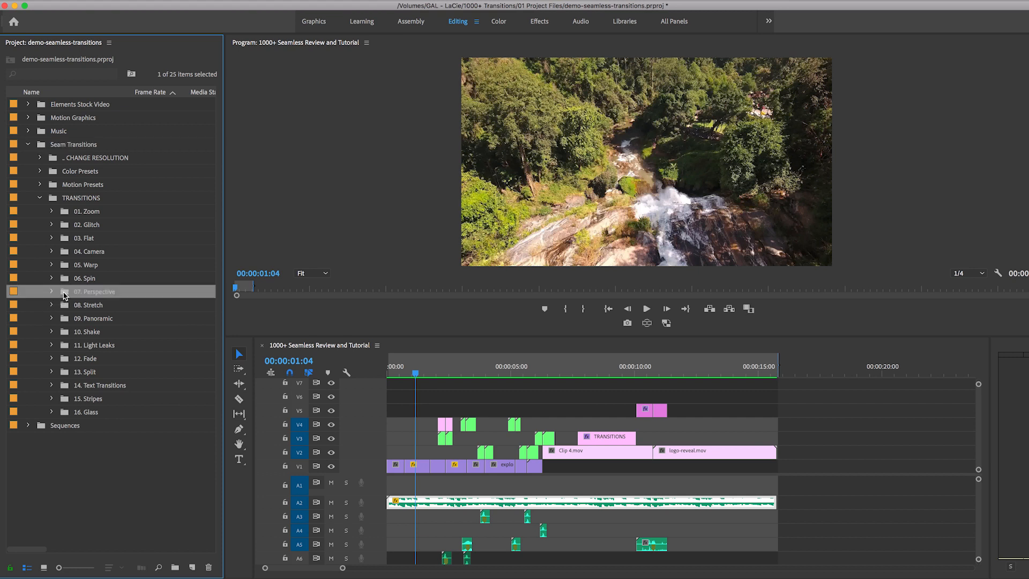
{"action": "double_click", "coordinate": [94, 292]}
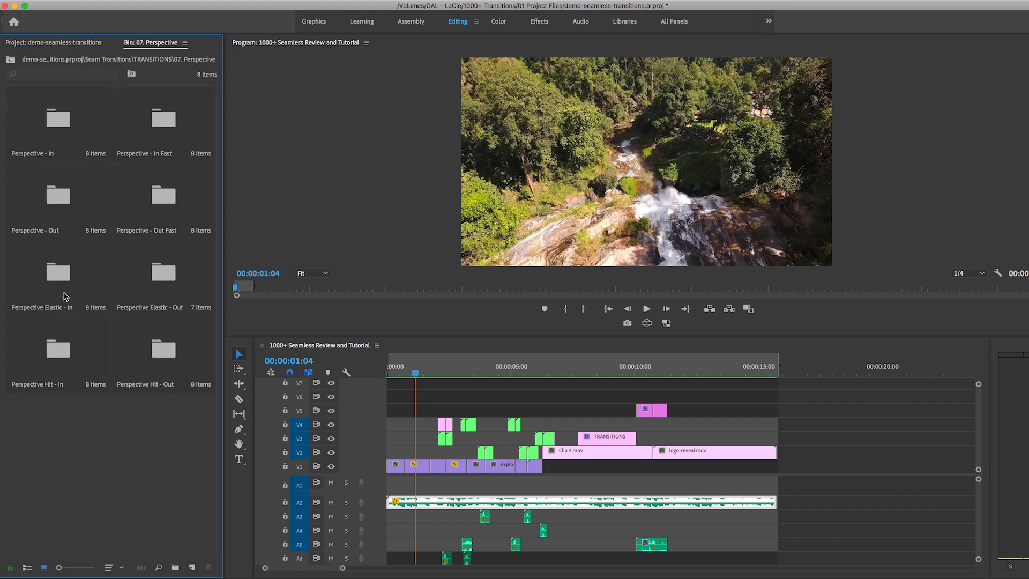
{"action": "mouse_move", "coordinate": [58, 107]}
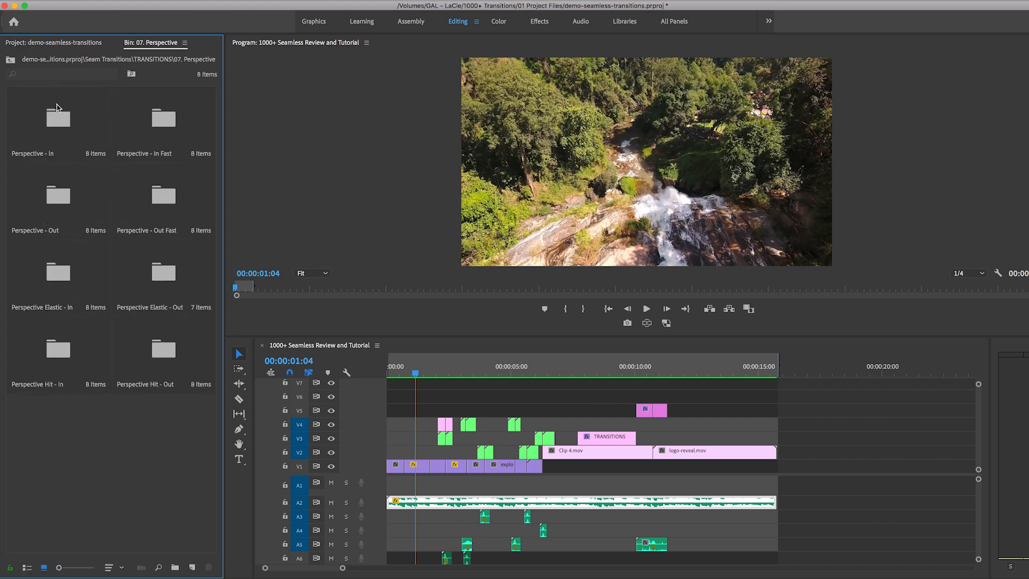
{"action": "mouse_move", "coordinate": [58, 119]}
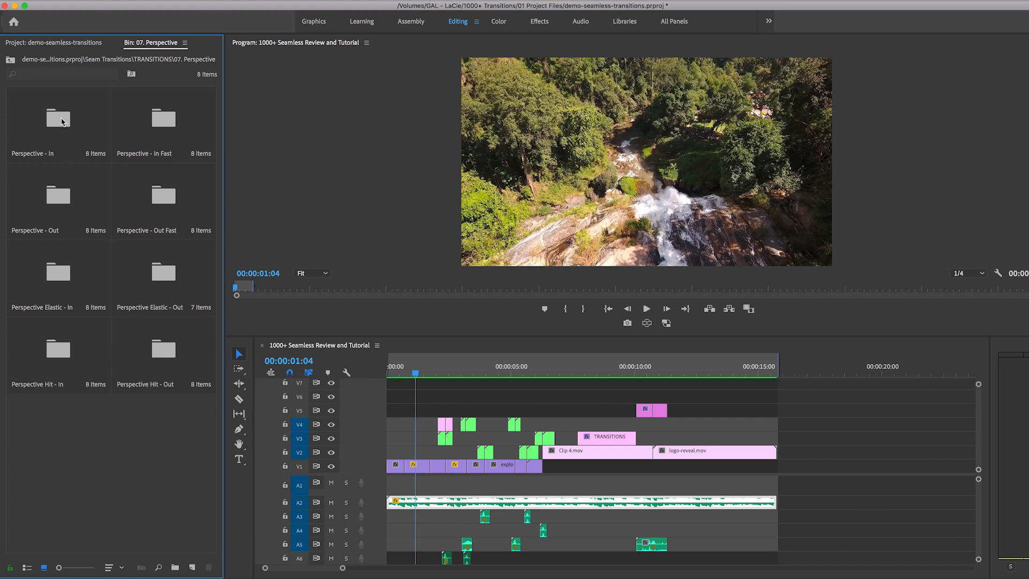
{"action": "double_click", "coordinate": [58, 122]}
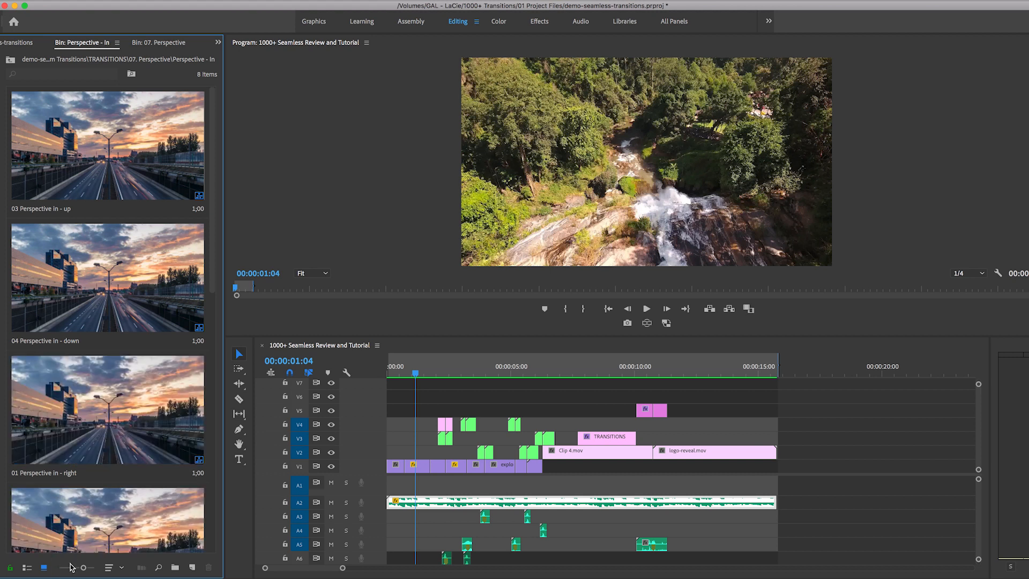
{"action": "mouse_move", "coordinate": [42, 568]}
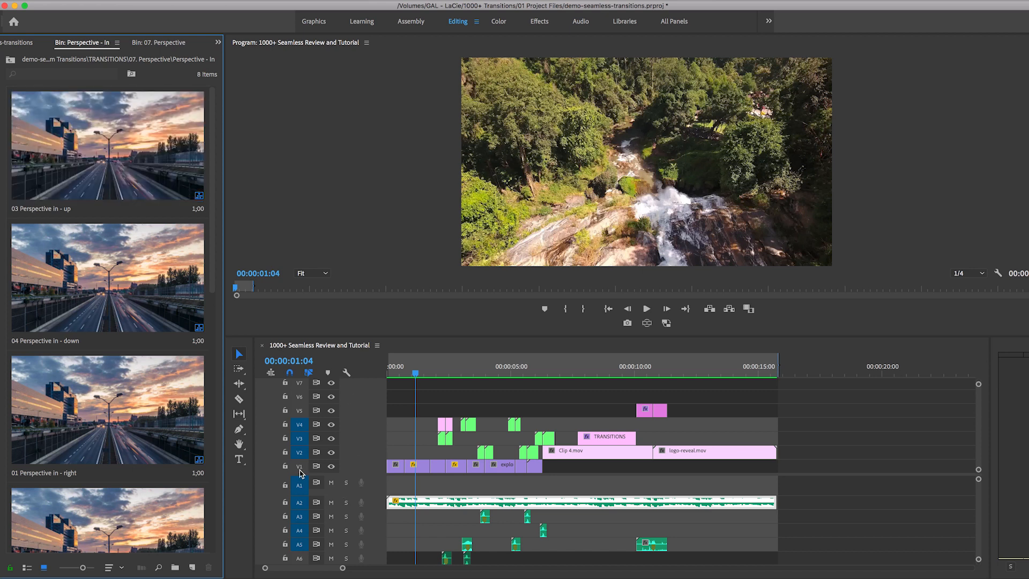
{"action": "mouse_move", "coordinate": [89, 164]}
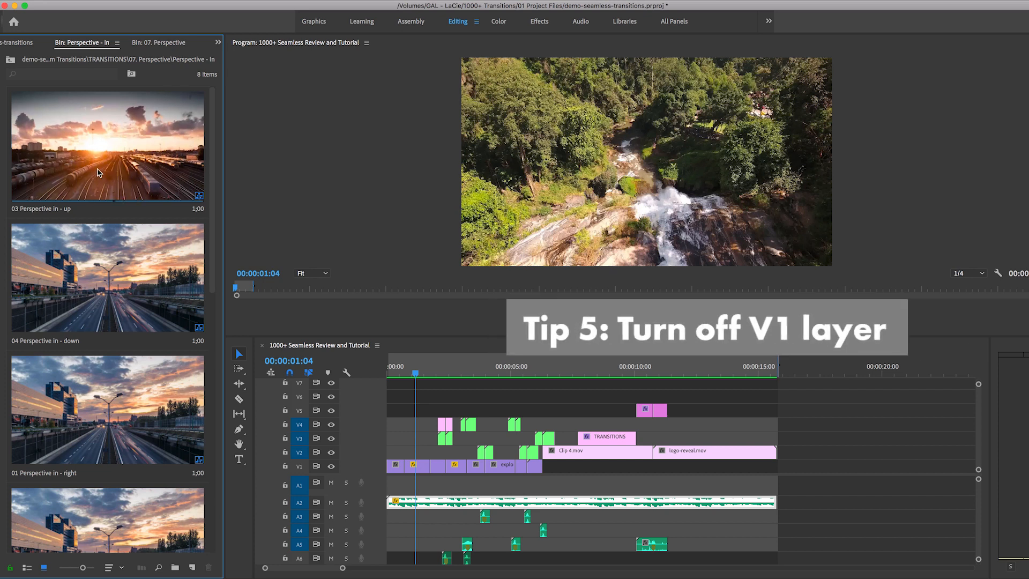
{"action": "mouse_move", "coordinate": [89, 172]}
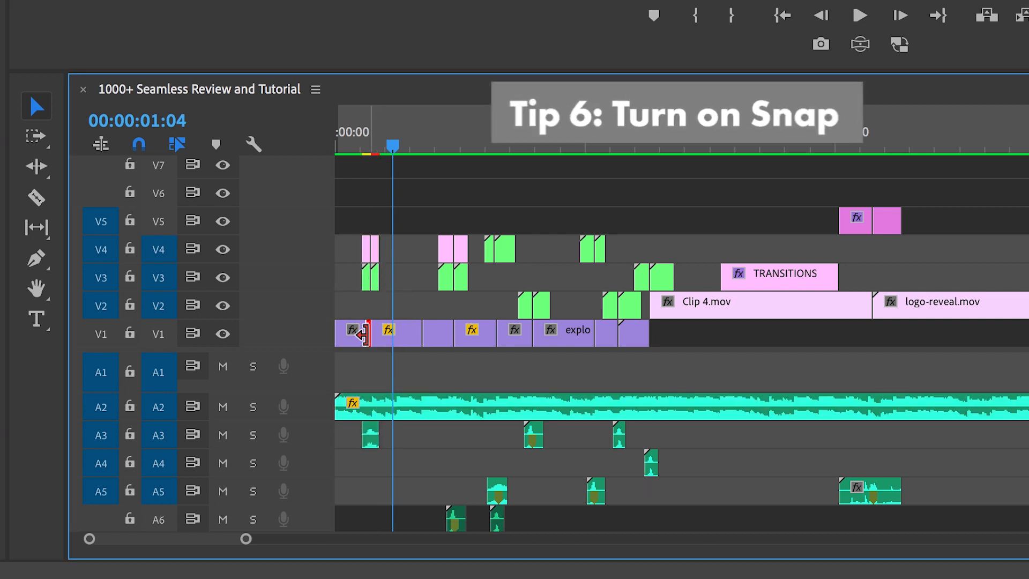
{"action": "mouse_move", "coordinate": [138, 143]}
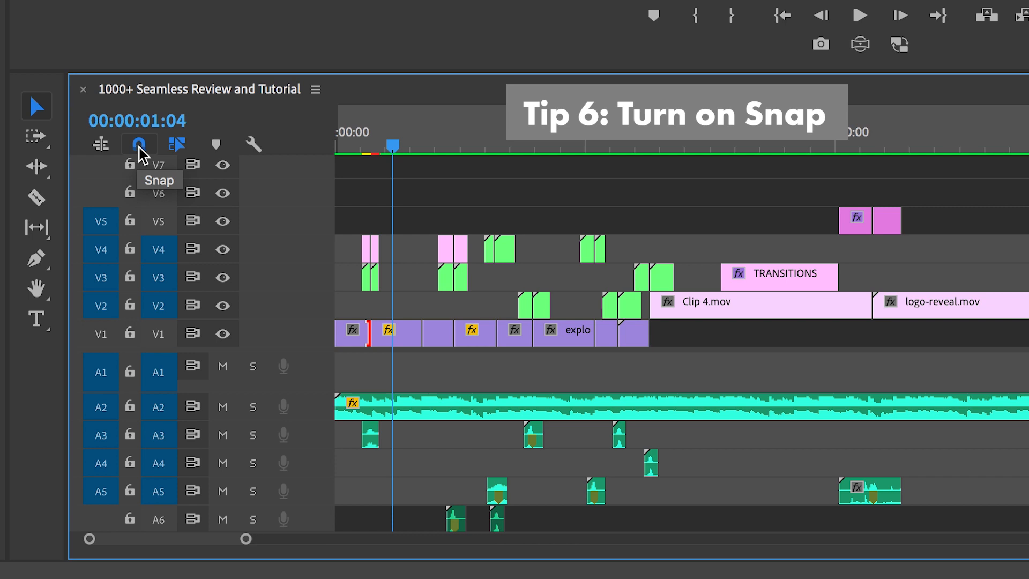
Step: Enable timeline snapping before placing the 03 Perspective in - up transition
{"action": "left_click", "coordinate": [139, 144]}
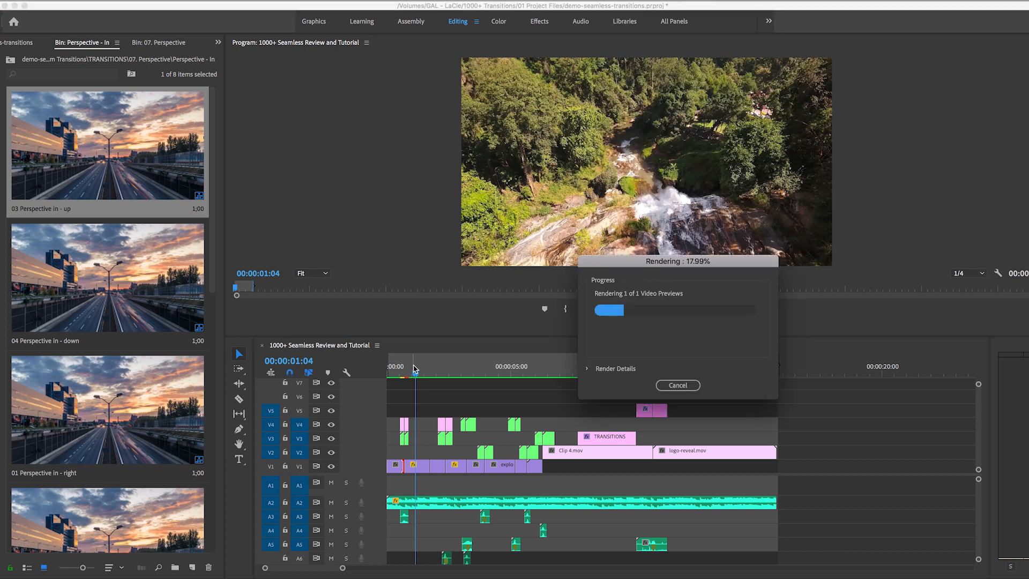
Step: Play the sequence to review the new Perspective In - up transition
{"action": "left_click", "coordinate": [677, 385]}
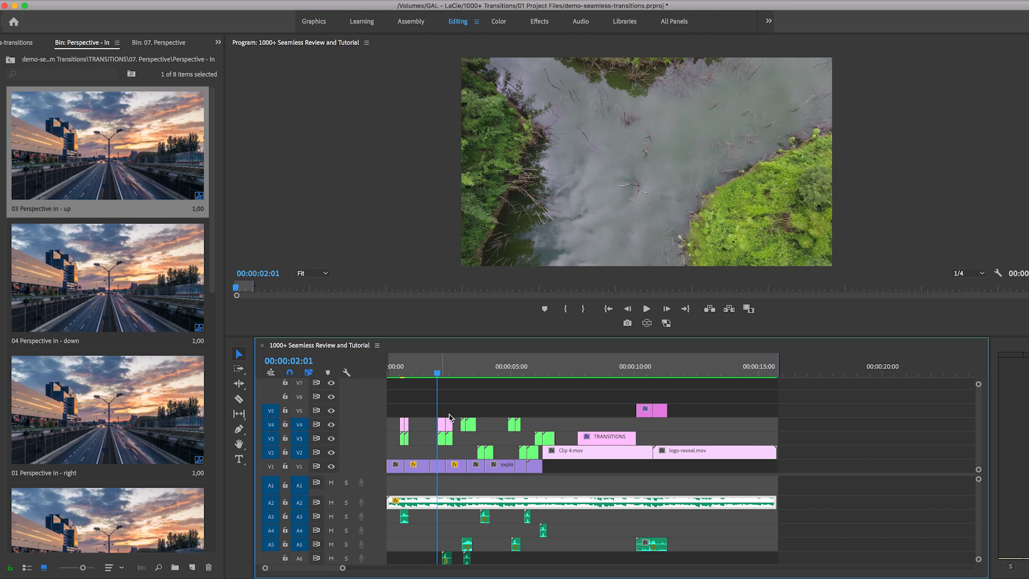
{"action": "mouse_move", "coordinate": [415, 372]}
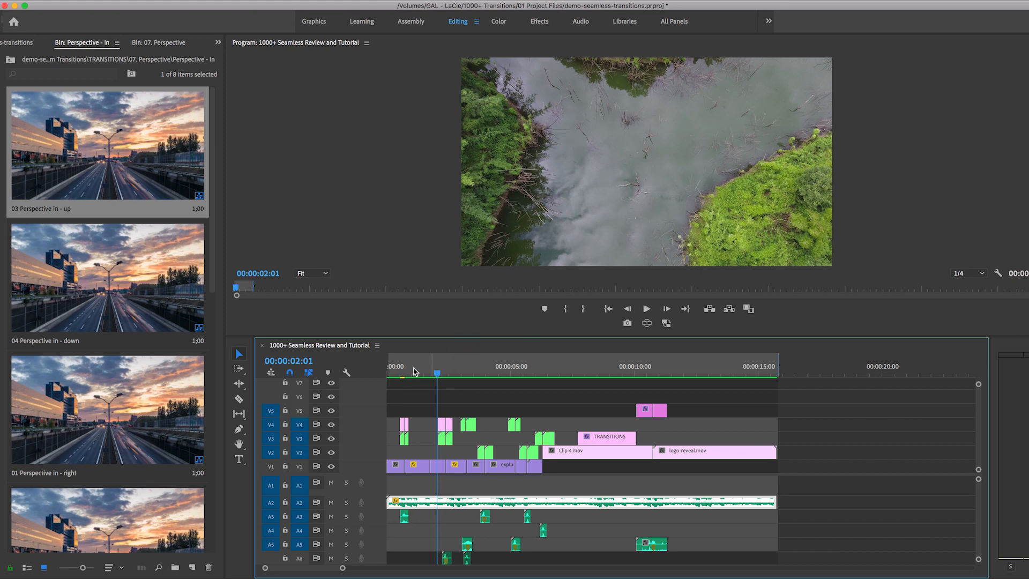
{"action": "mouse_move", "coordinate": [16, 45]}
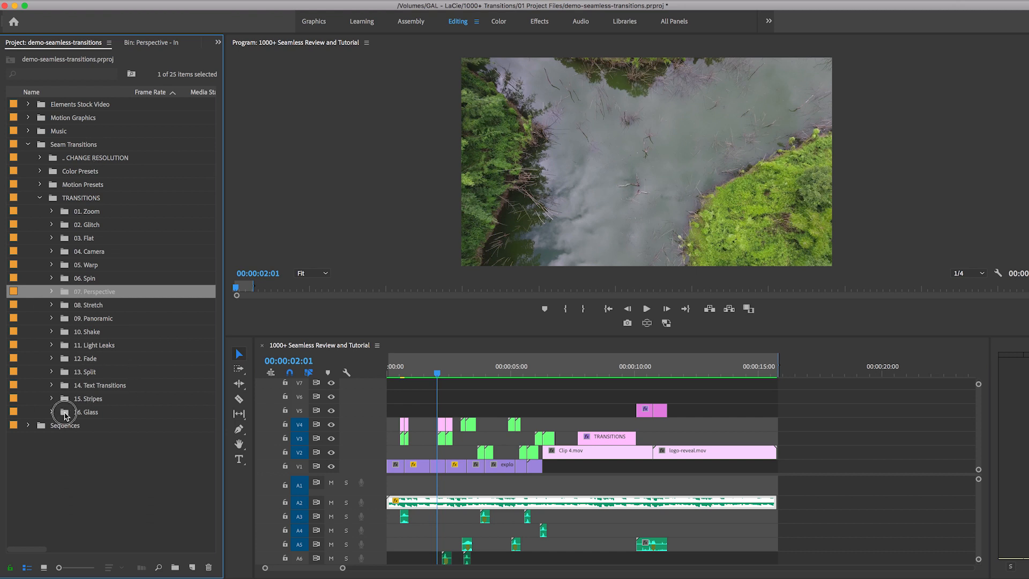
Step: Open 16. Glass > Broken glass to show the broken glass transition presets
{"action": "double_click", "coordinate": [89, 411]}
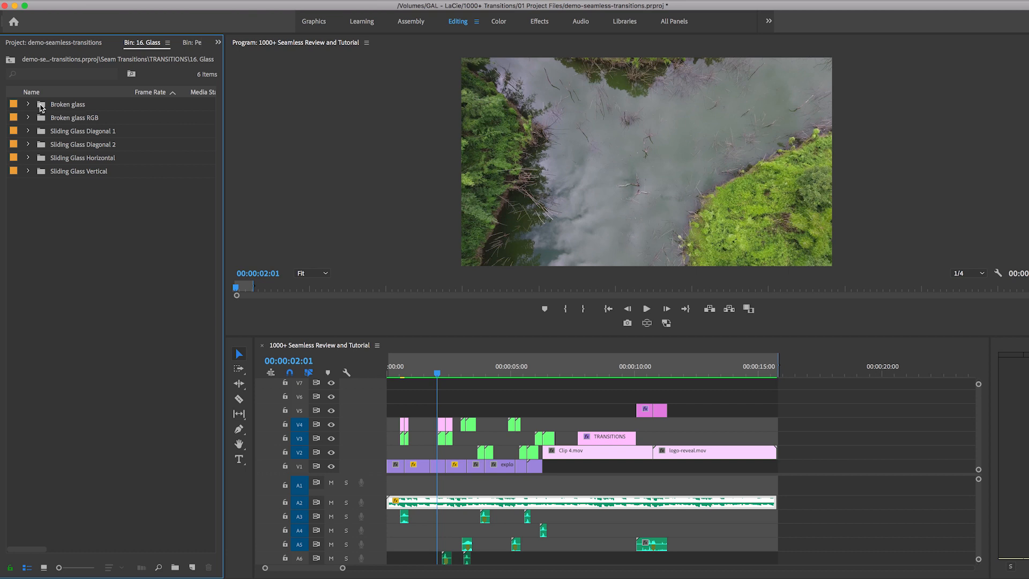
{"action": "double_click", "coordinate": [67, 104]}
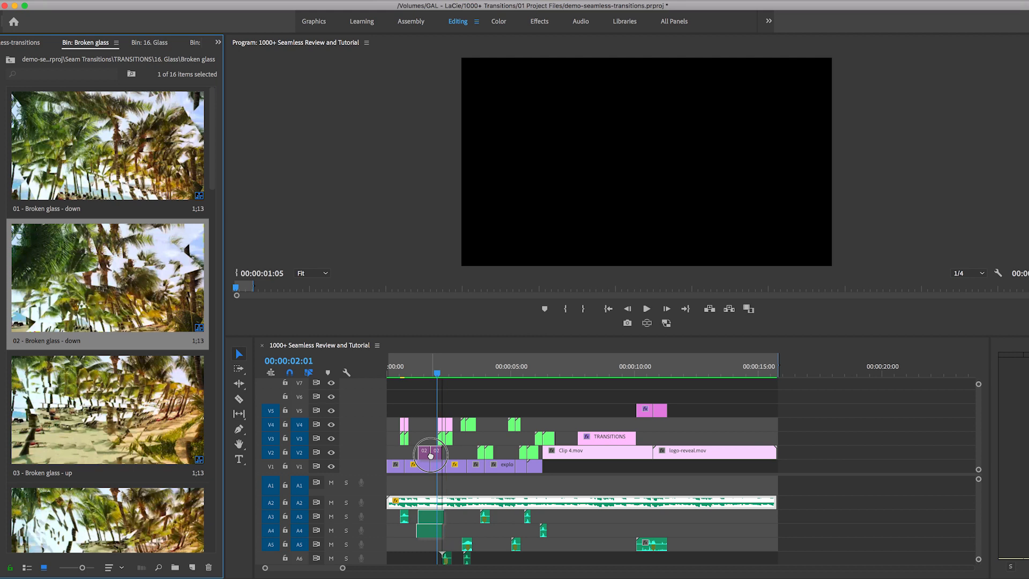
Step: Drop the 02 - Broken glass - down transition onto the second cut
{"action": "left_click", "coordinate": [426, 375]}
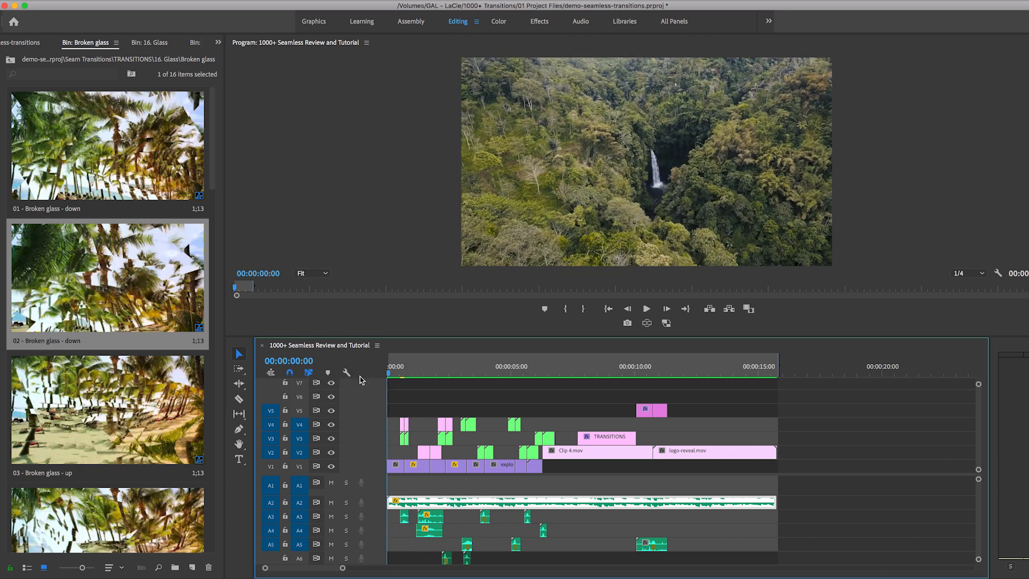
{"action": "mouse_move", "coordinate": [369, 379]}
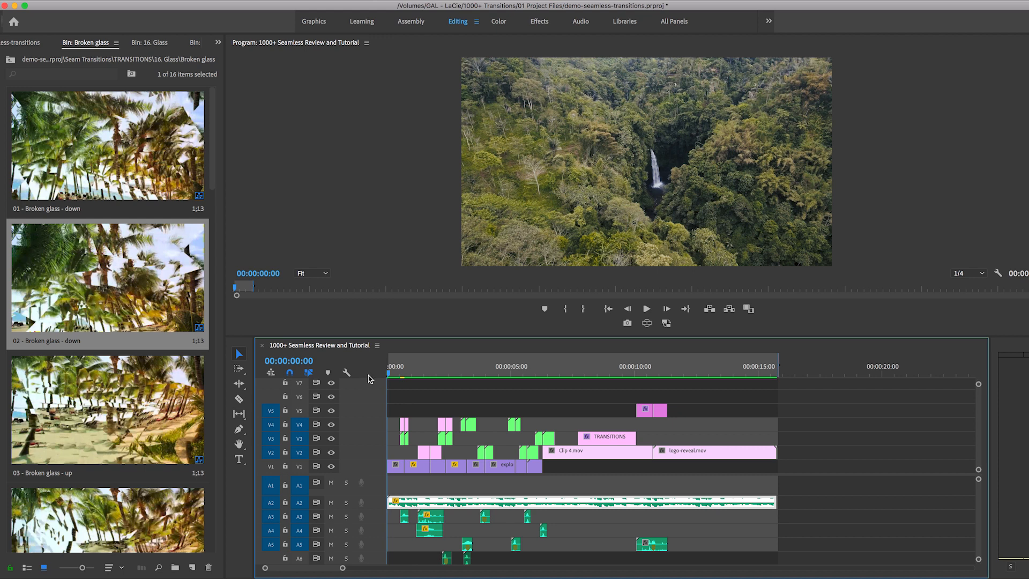
Step: Play through the broken glass transition and park the playhead back on the title card
{"action": "left_click", "coordinate": [646, 309]}
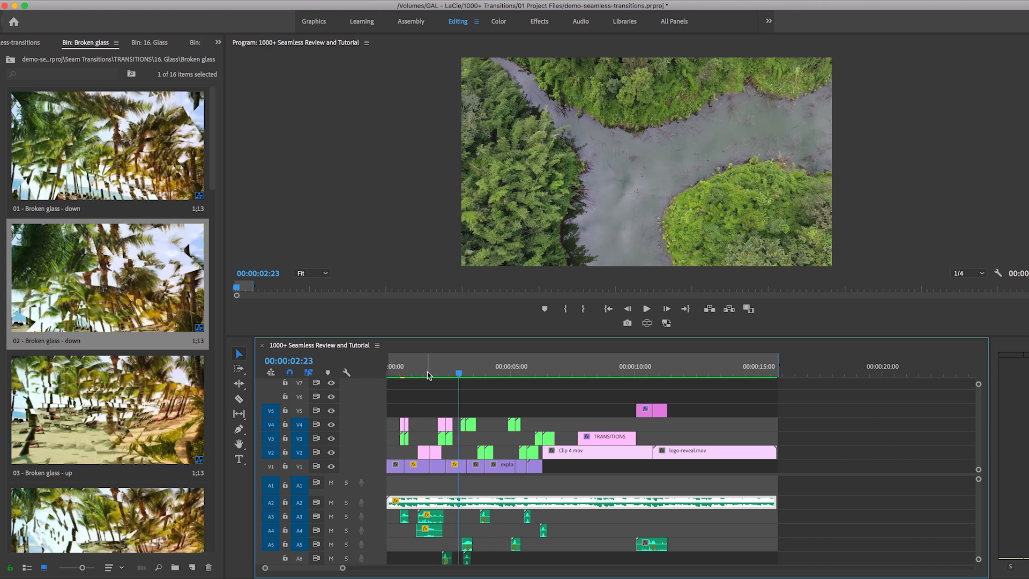
{"action": "mouse_move", "coordinate": [430, 525]}
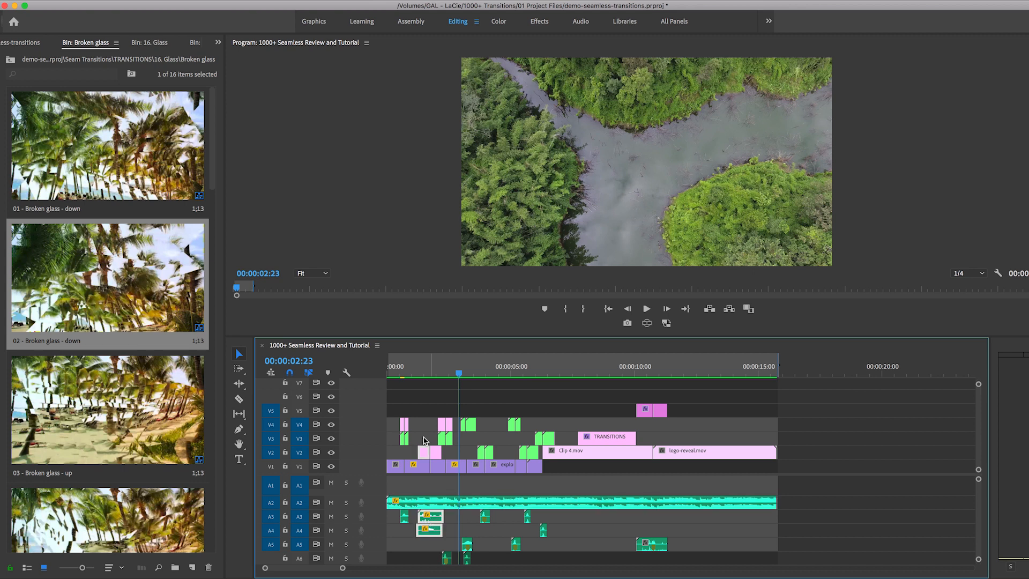
{"action": "left_click", "coordinate": [412, 373]}
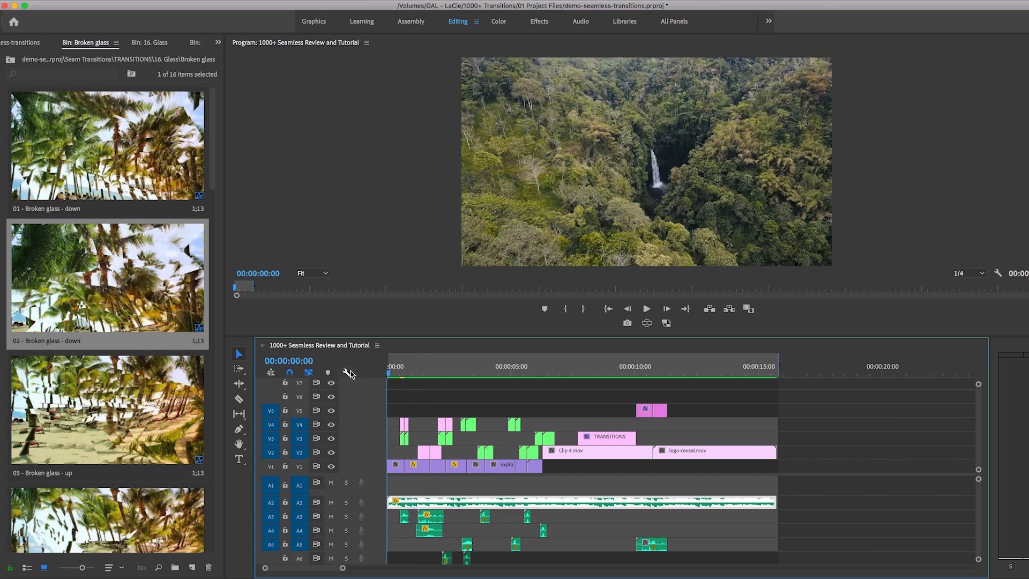
{"action": "left_click", "coordinate": [646, 309]}
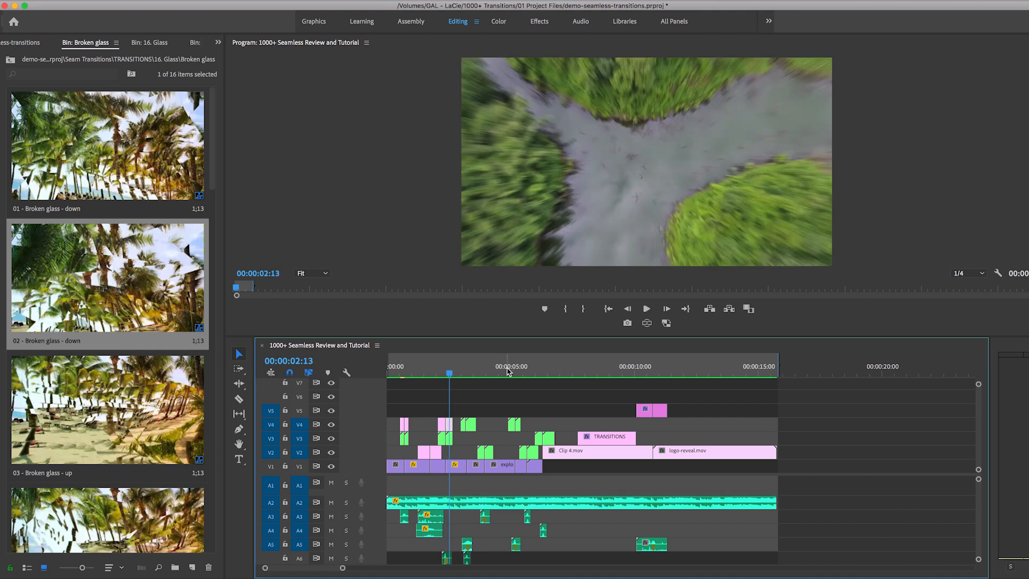
{"action": "left_click", "coordinate": [580, 379]}
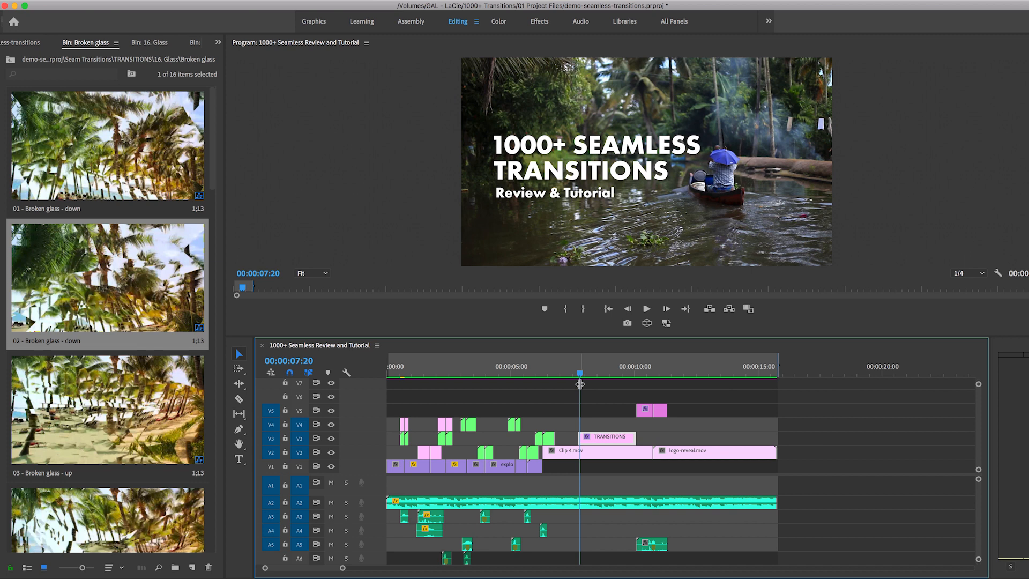
{"action": "mouse_move", "coordinate": [601, 434]}
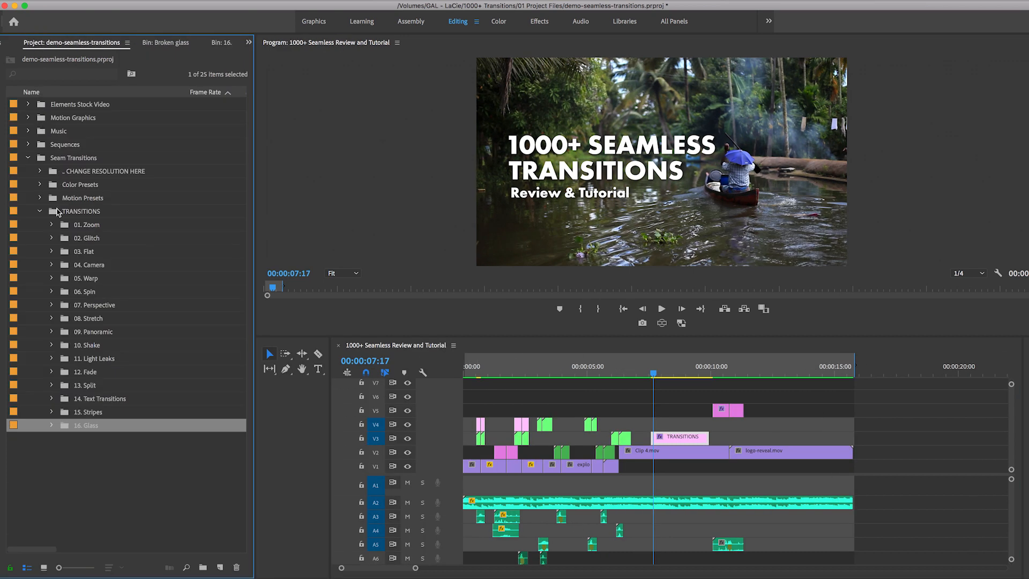
Step: Open 14. Text Transitions > Spin > Spin Center and show its presets as thumbnails
{"action": "double_click", "coordinate": [104, 399]}
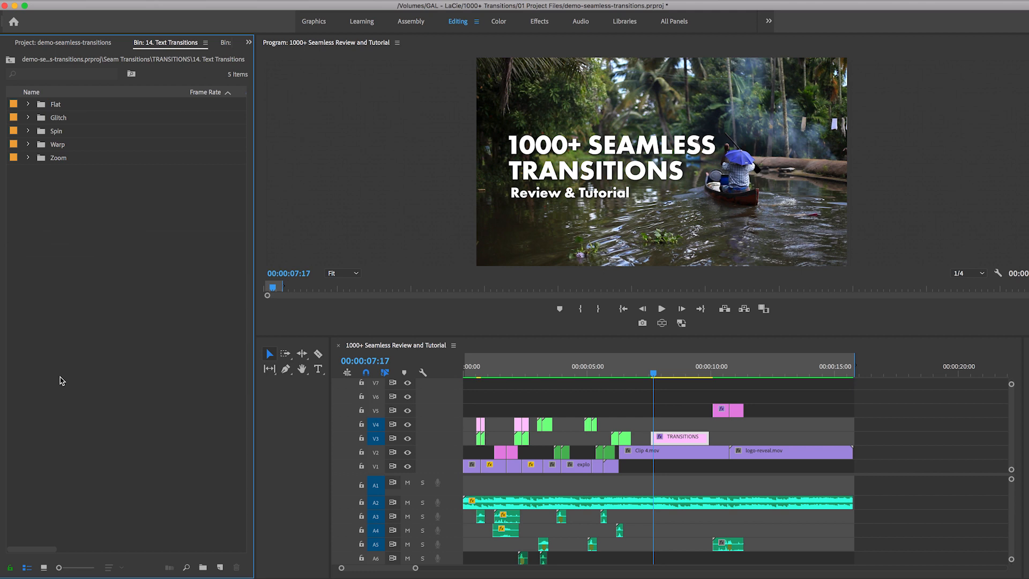
{"action": "mouse_move", "coordinate": [41, 136]}
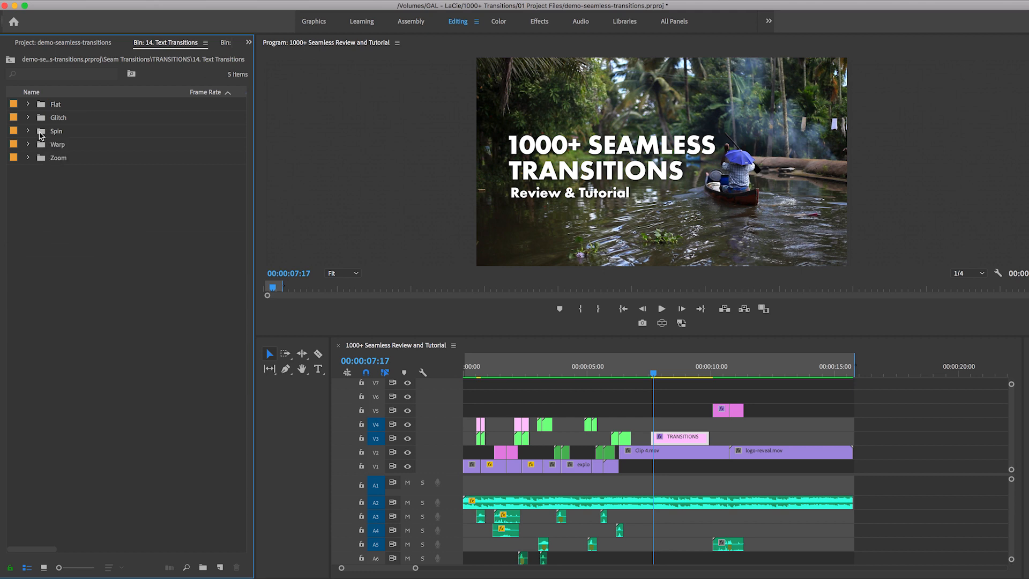
{"action": "double_click", "coordinate": [55, 131]}
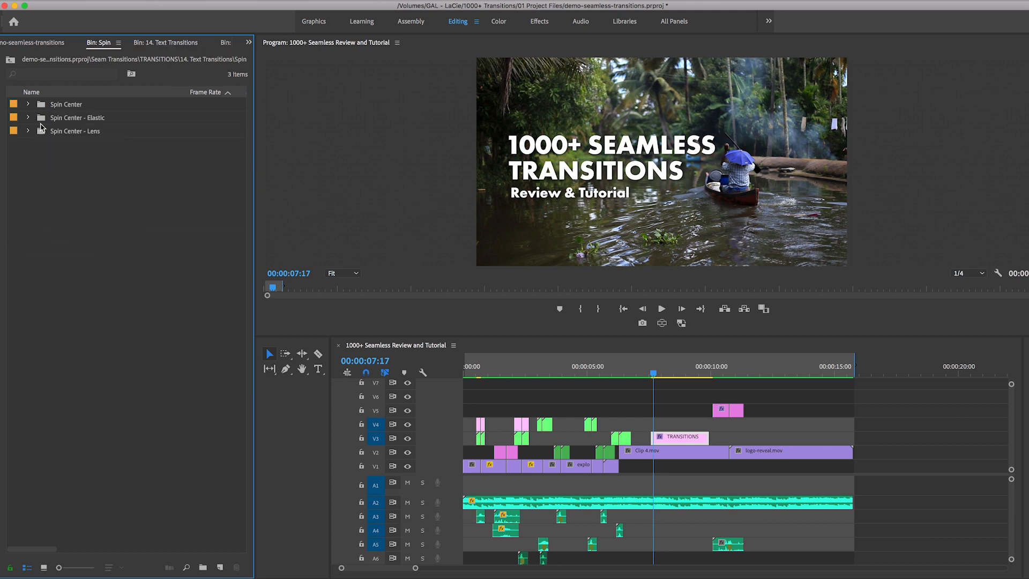
{"action": "double_click", "coordinate": [65, 104]}
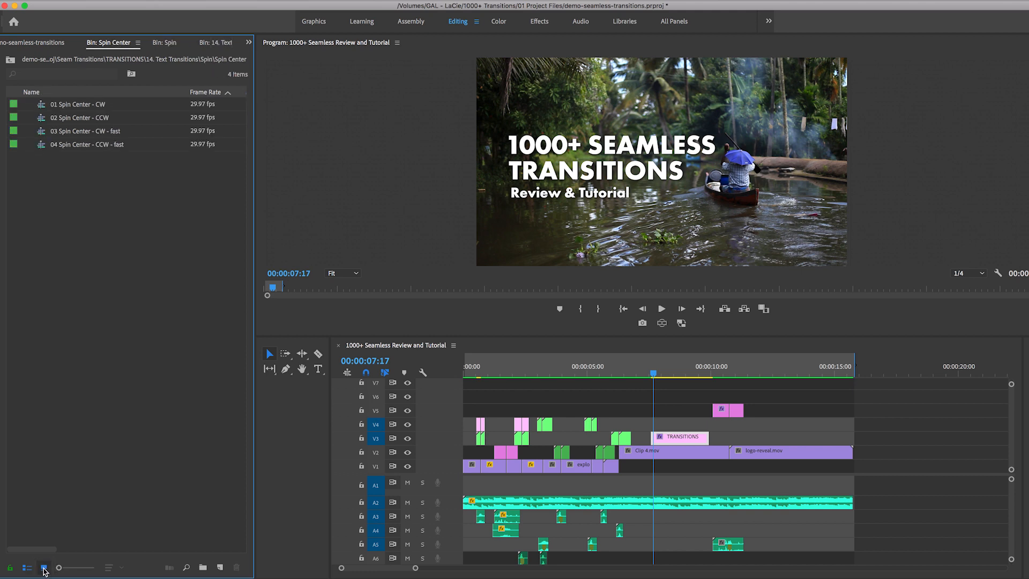
{"action": "left_click", "coordinate": [43, 567]}
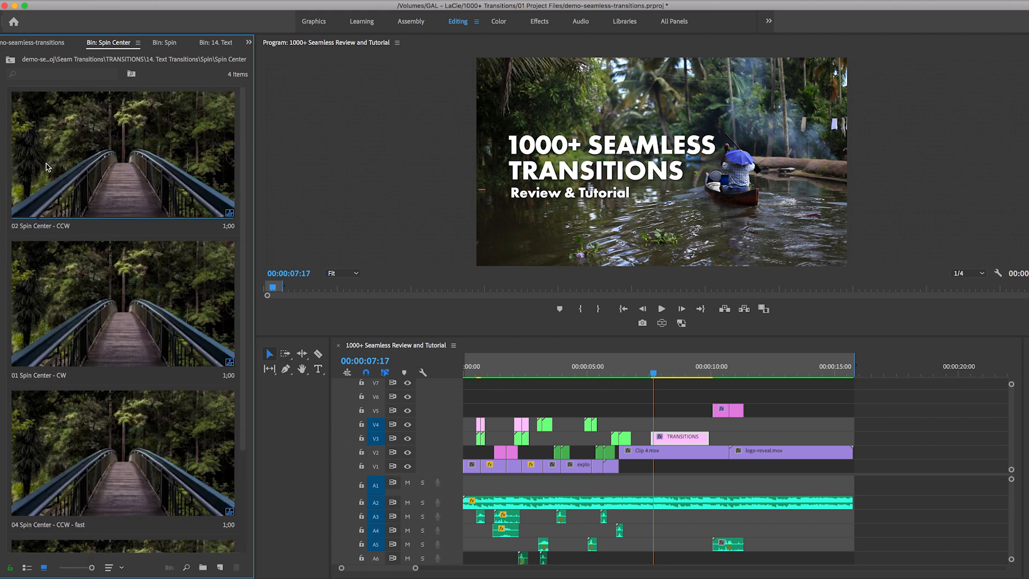
{"action": "mouse_move", "coordinate": [34, 178]}
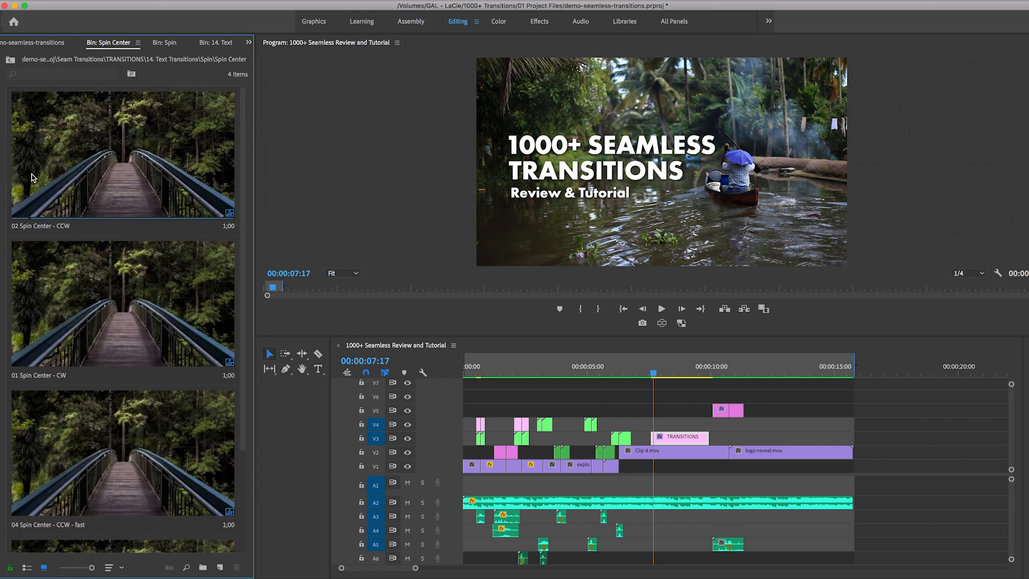
{"action": "mouse_move", "coordinate": [129, 189]}
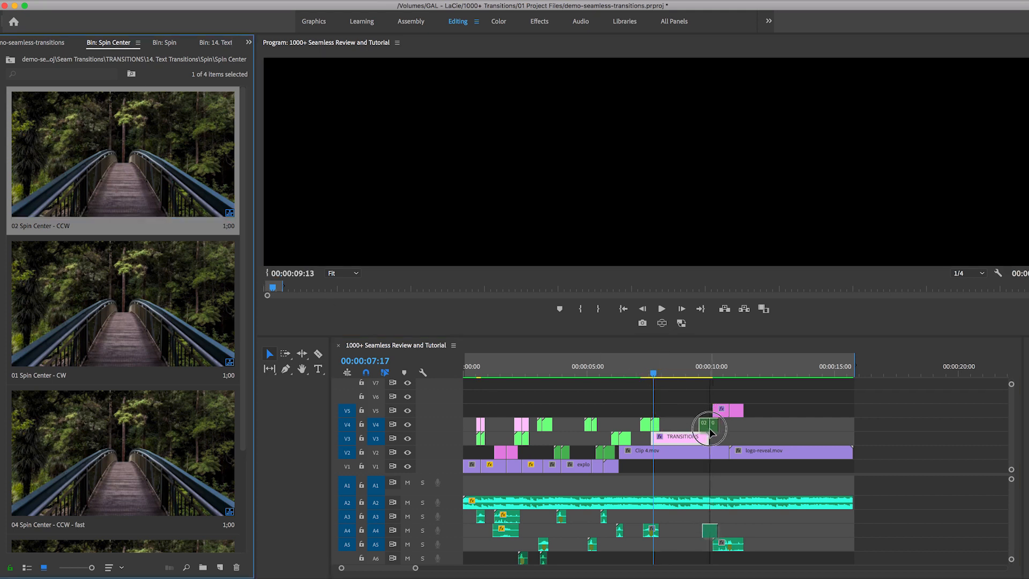
Step: Place the 02 Spin Center - CCW transition at the end of the TRANSITIONS text clip
{"action": "left_click", "coordinate": [637, 365]}
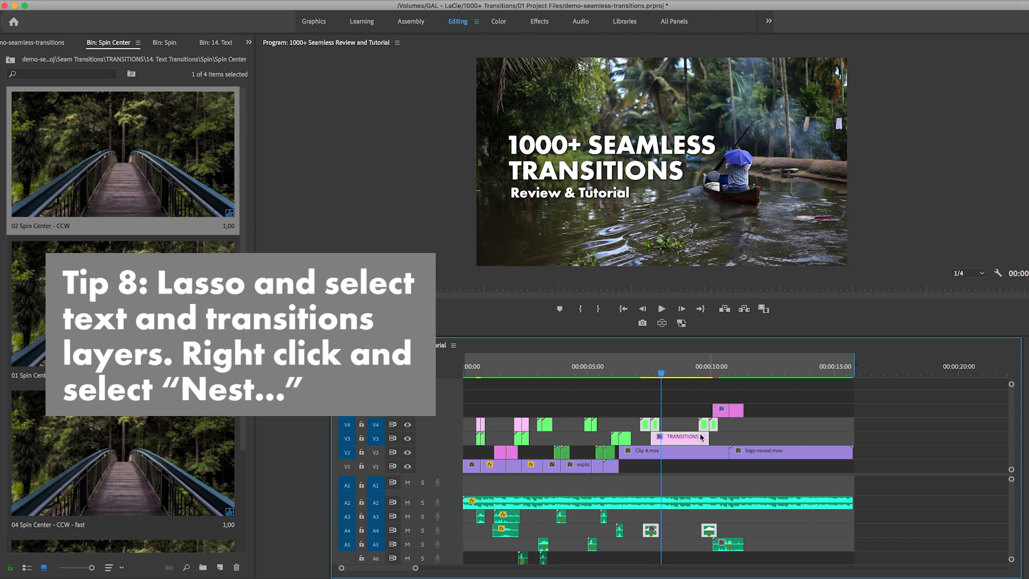
{"action": "mouse_move", "coordinate": [702, 529]}
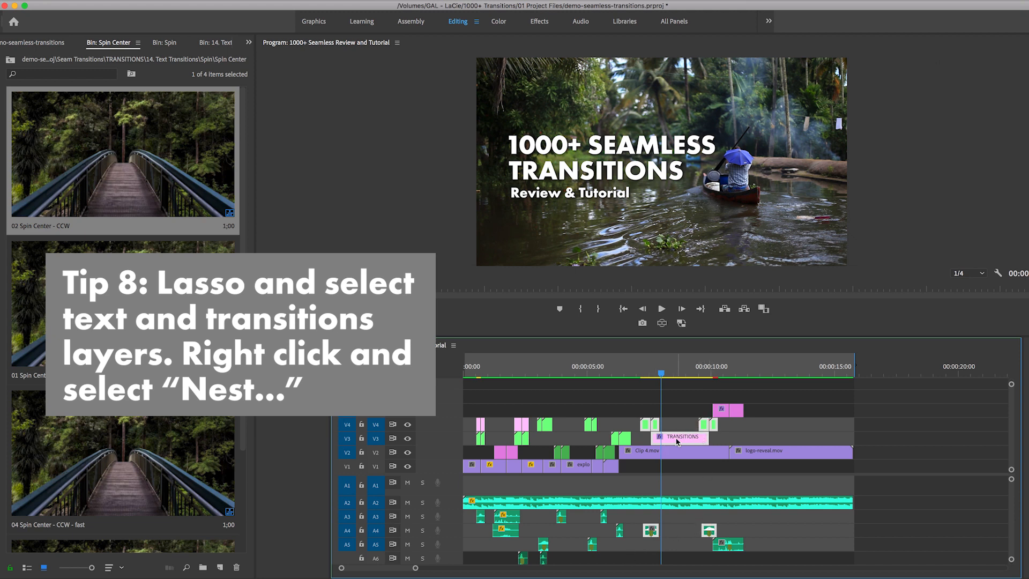
Step: Nest the text and spin transition clips as 'Text Transition 1' and save the project
{"action": "right_click", "coordinate": [677, 440]}
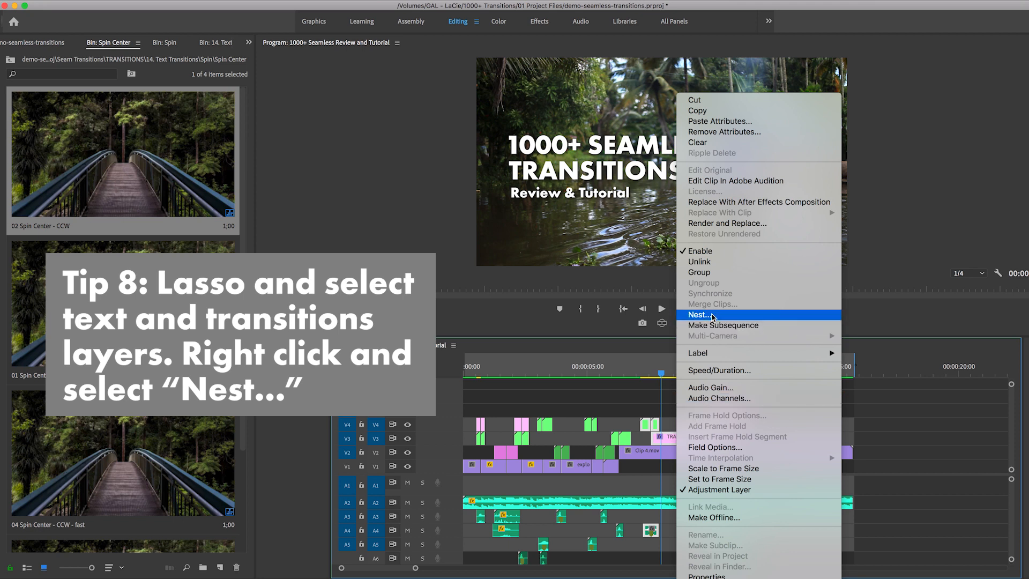
{"action": "left_click", "coordinate": [698, 314]}
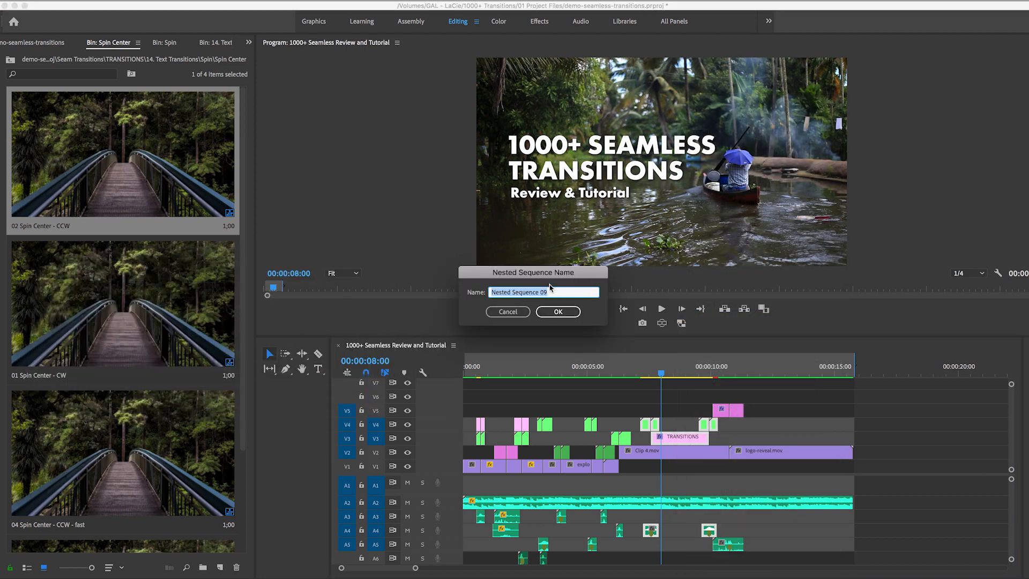
{"action": "type", "text": "Tes"}
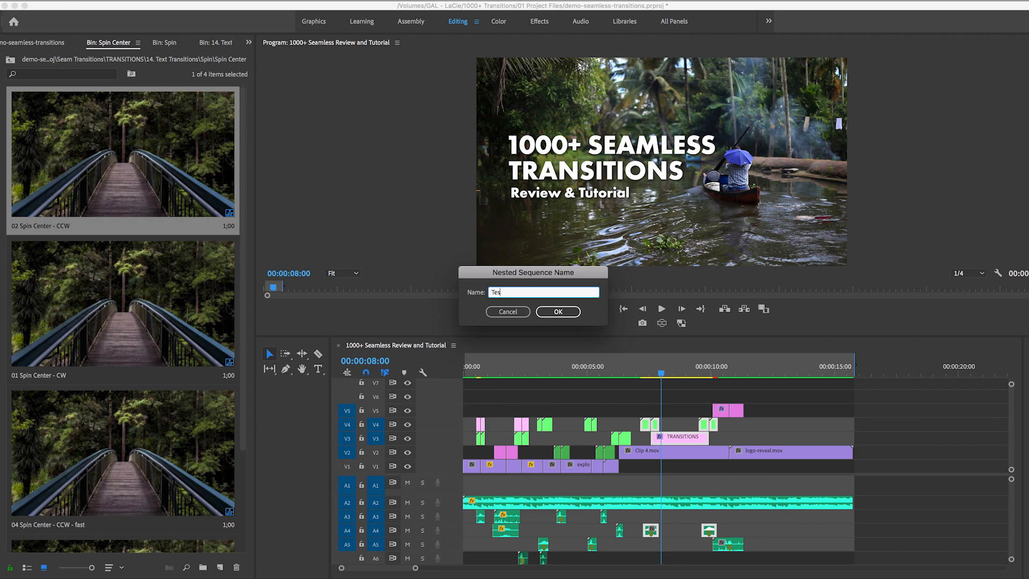
{"action": "left_click", "coordinate": [558, 311]}
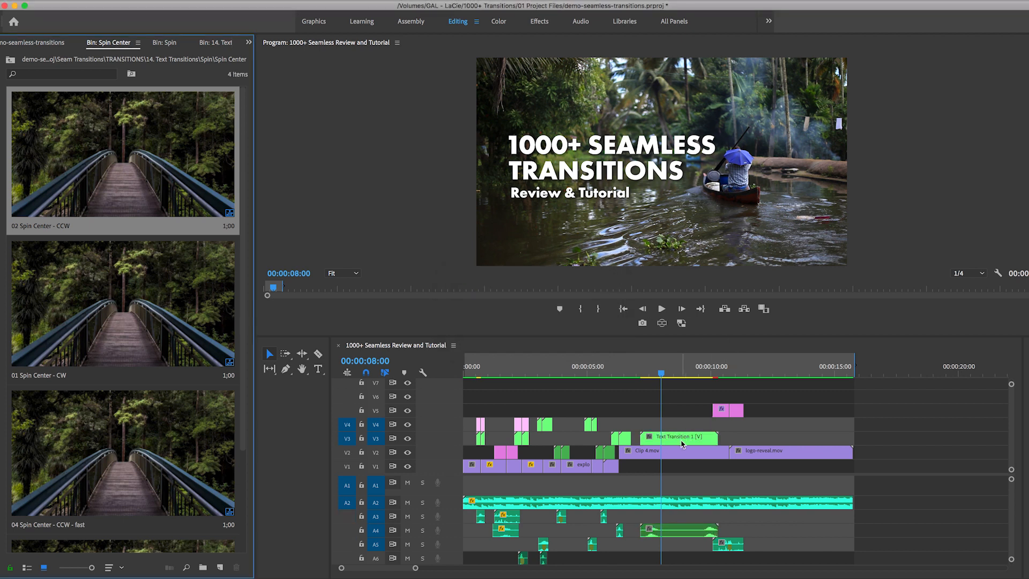
{"action": "key", "text": "cmd+s"}
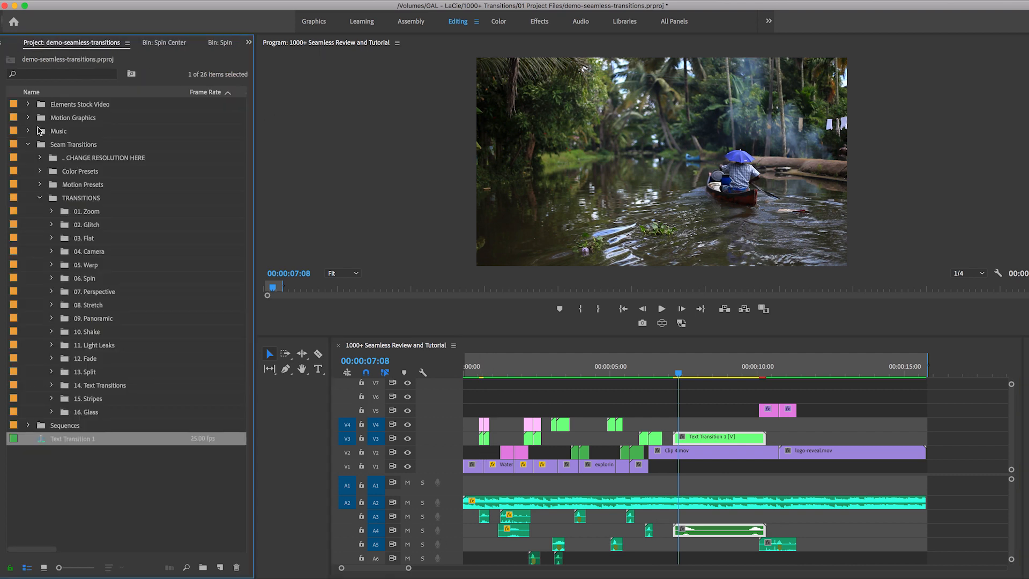
Step: Open Color Presets > Cinematic Pack 1 > Warm and show the presets as thumbnails
{"action": "left_click", "coordinate": [39, 197]}
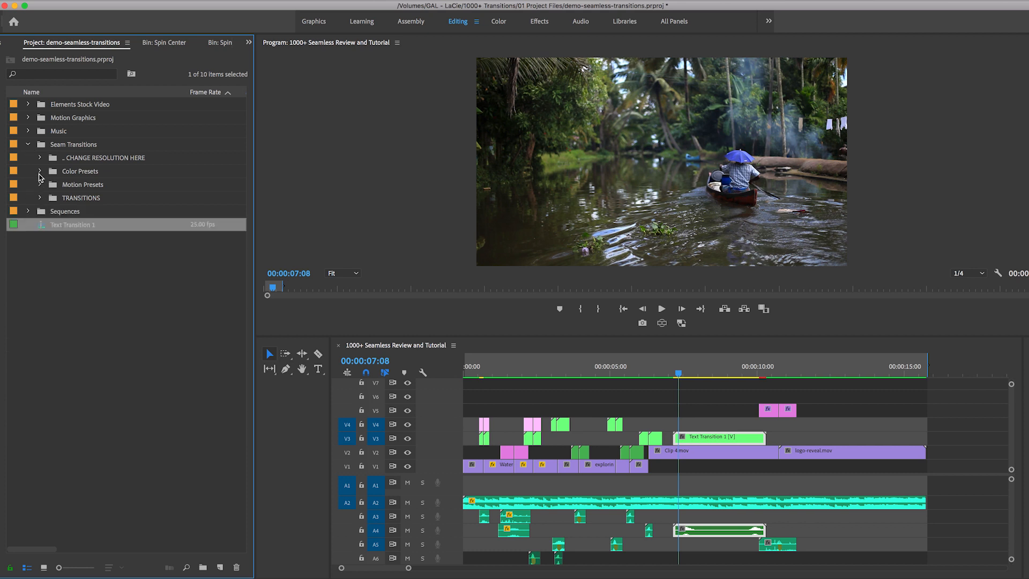
{"action": "left_click", "coordinate": [39, 172]}
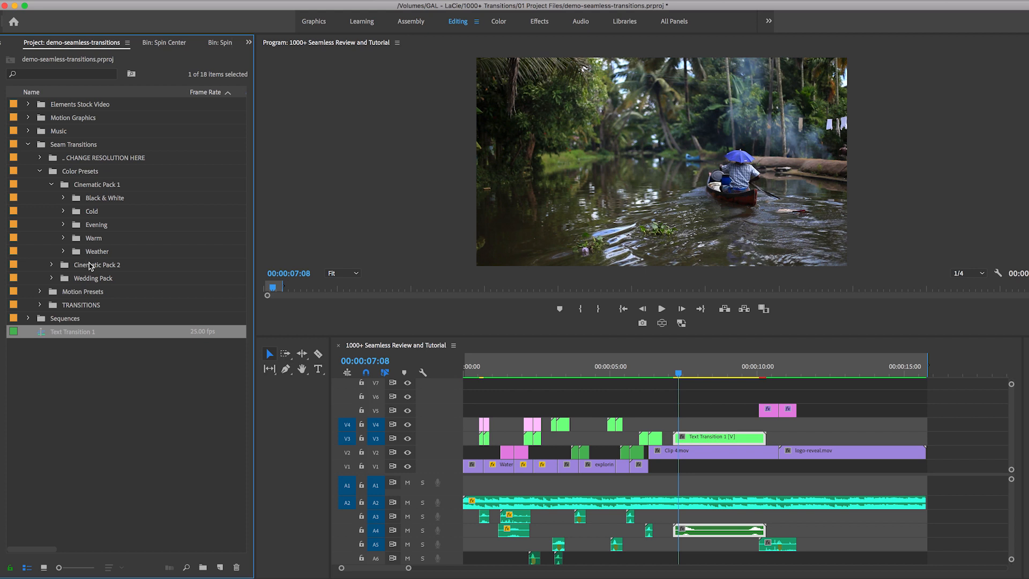
{"action": "mouse_move", "coordinate": [72, 236]}
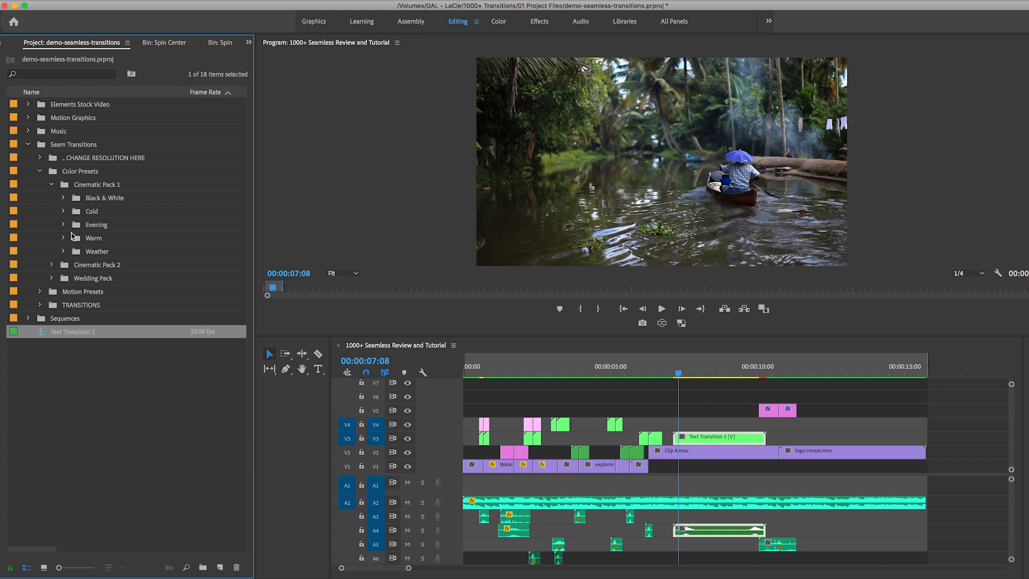
{"action": "left_click", "coordinate": [63, 237]}
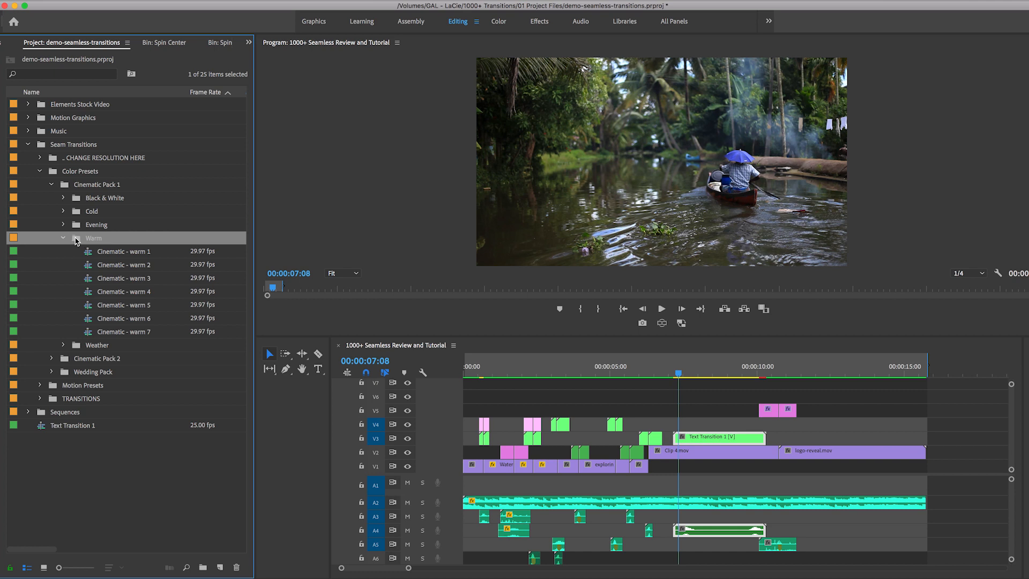
{"action": "double_click", "coordinate": [96, 238]}
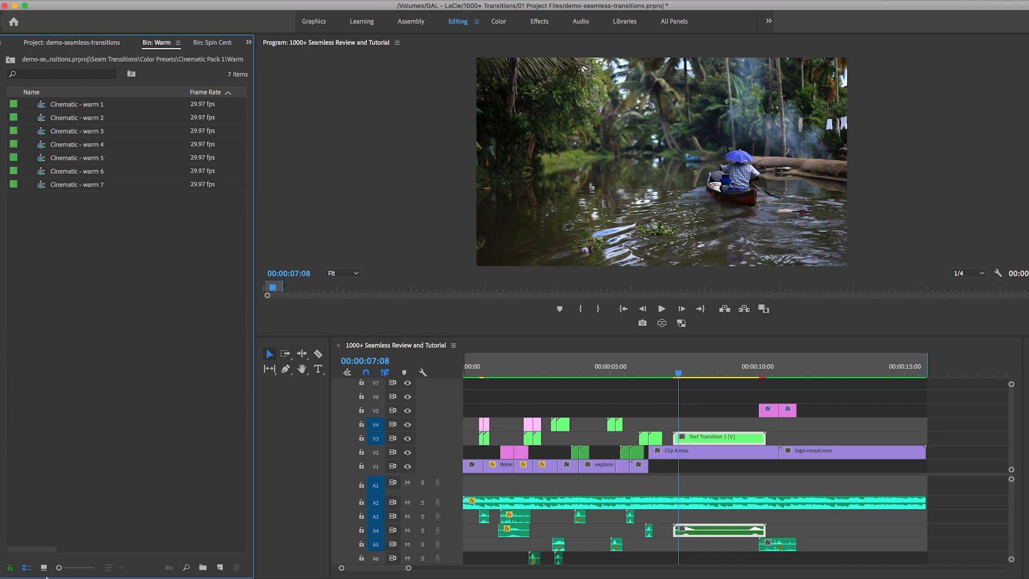
{"action": "left_click", "coordinate": [44, 567]}
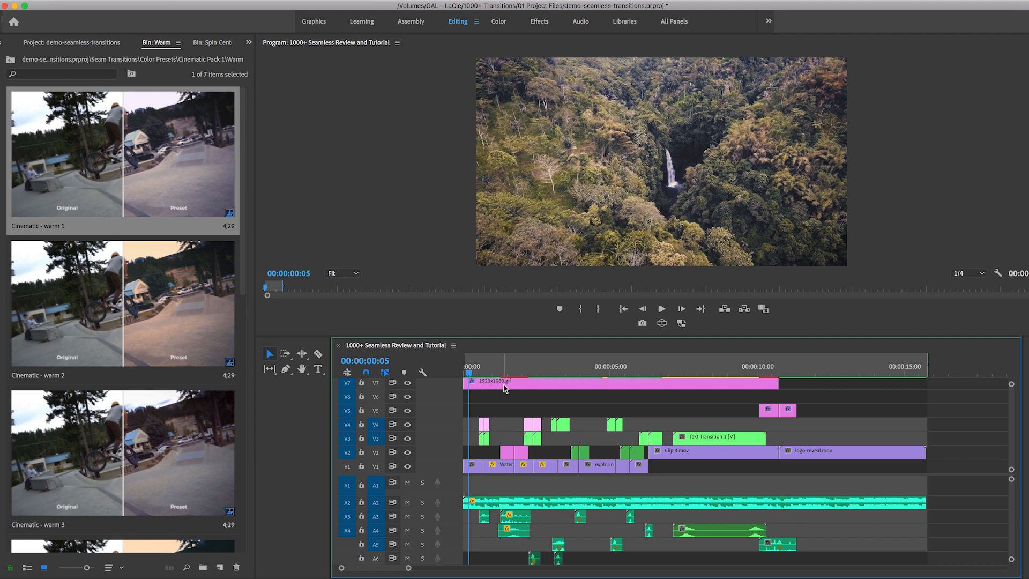
Step: Scrub the ruler to preview the Cinematic warm grade through the river shot near seven seconds
{"action": "left_click", "coordinate": [594, 367]}
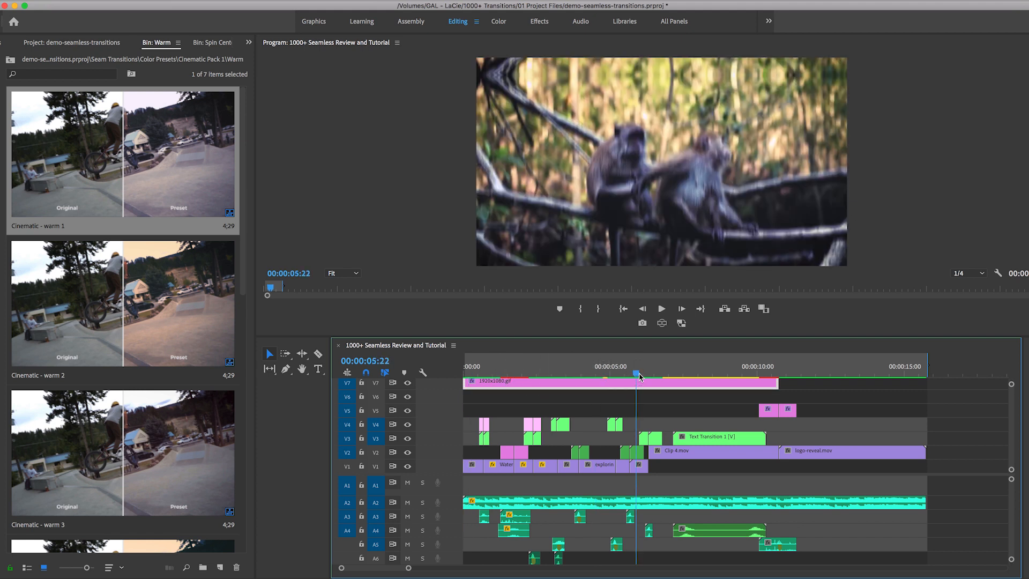
{"action": "left_click", "coordinate": [665, 367]}
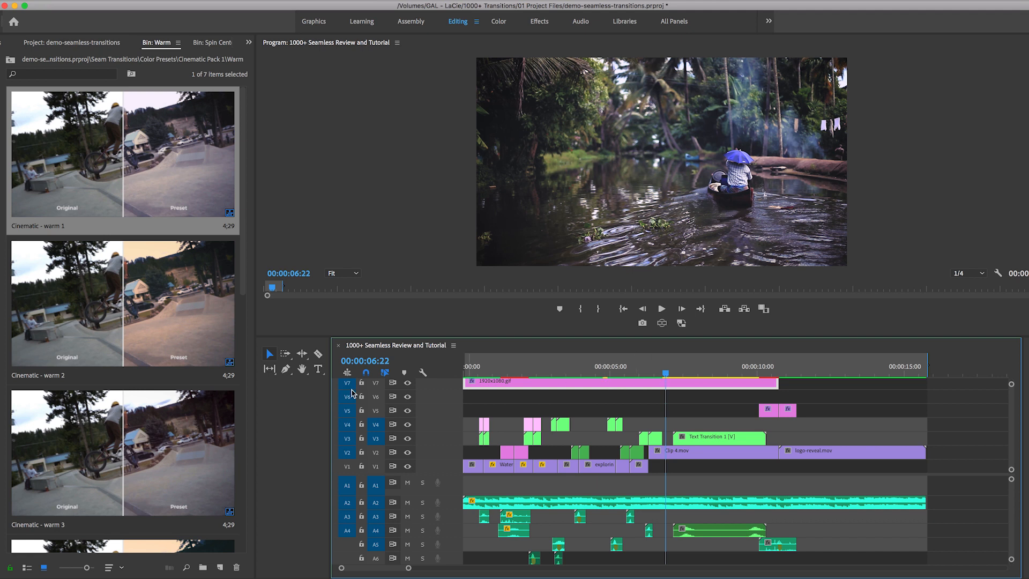
{"action": "mouse_move", "coordinate": [408, 384]}
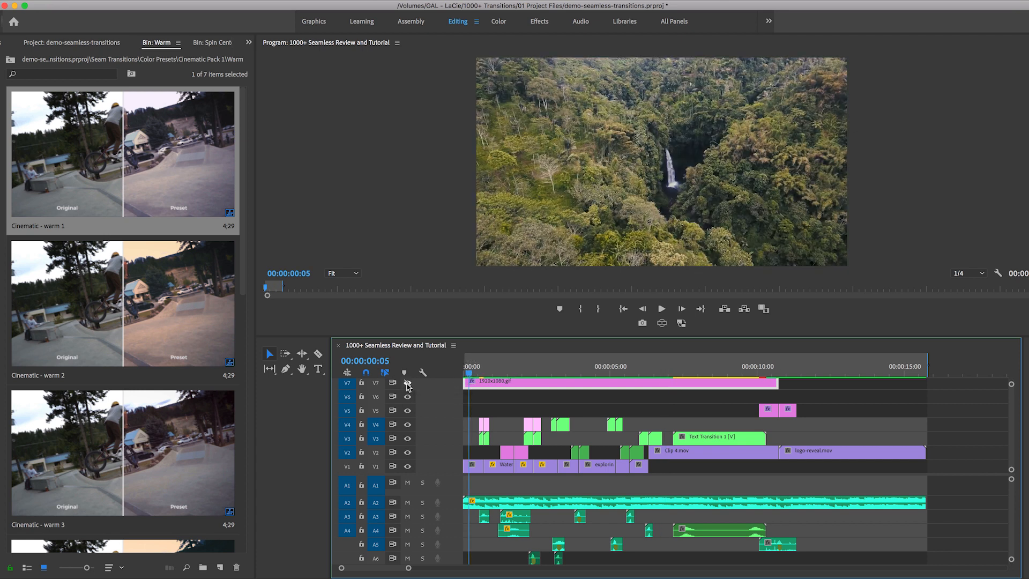
{"action": "left_click", "coordinate": [407, 383]}
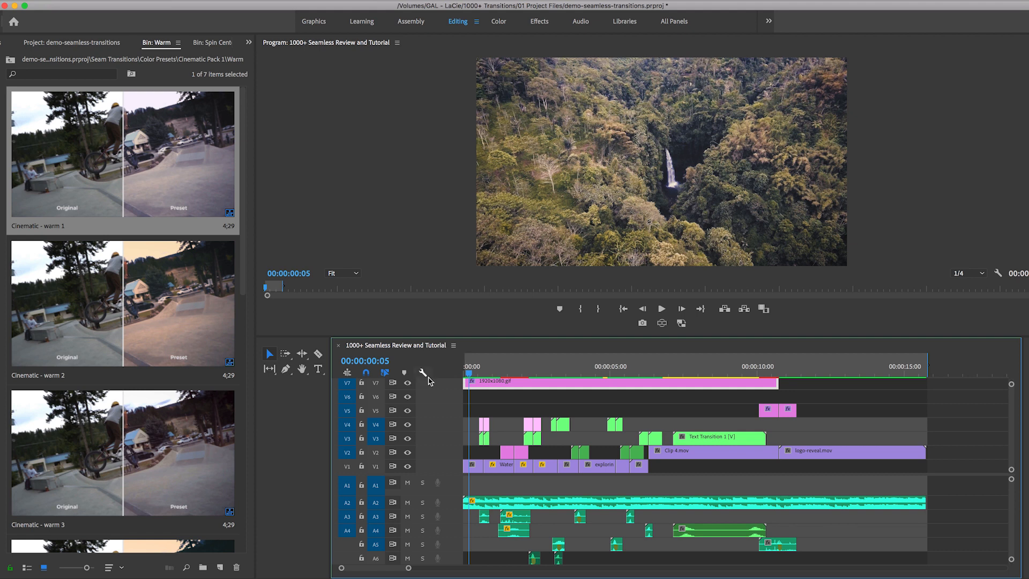
{"action": "mouse_move", "coordinate": [548, 378]}
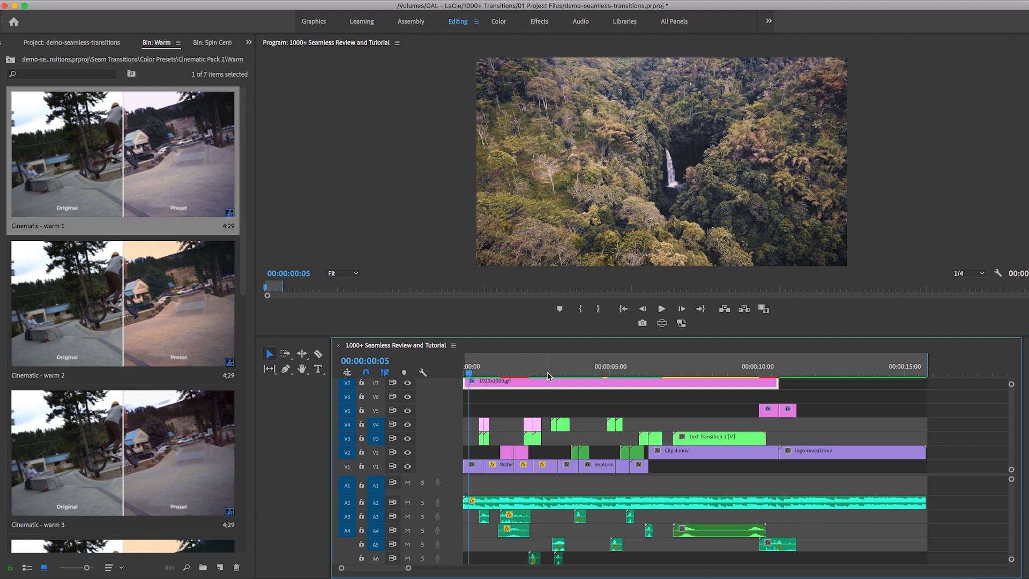